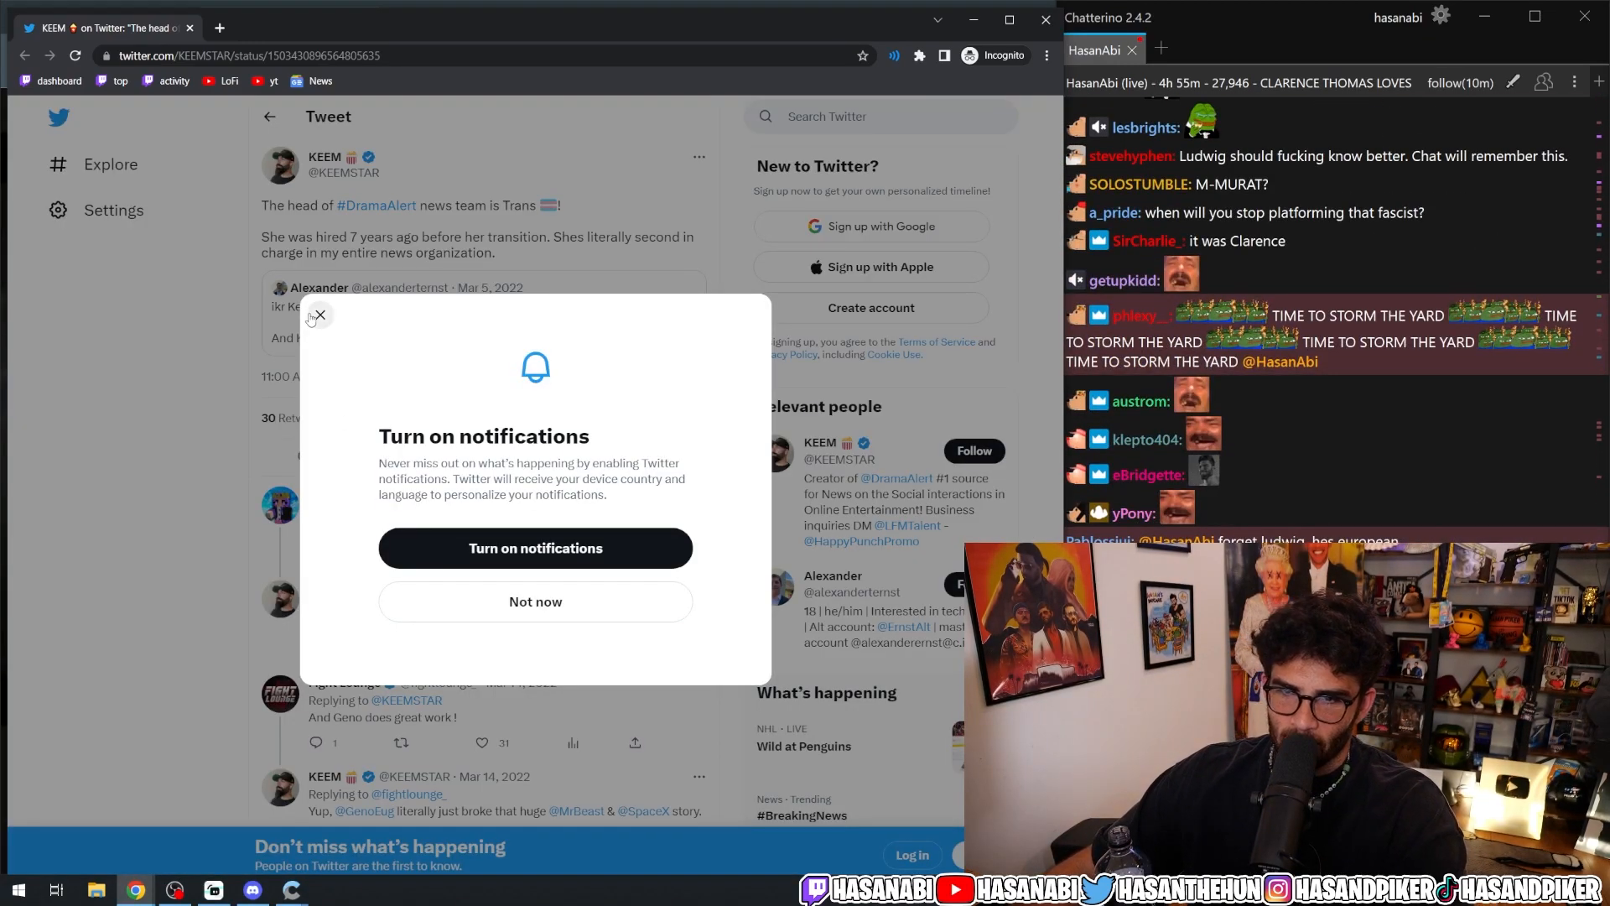
- Dismiss the 'Turn on notifications' prompt so Keemstar's tweet and replies are fully visible
{"action": "left_click", "coordinate": [318, 316]}
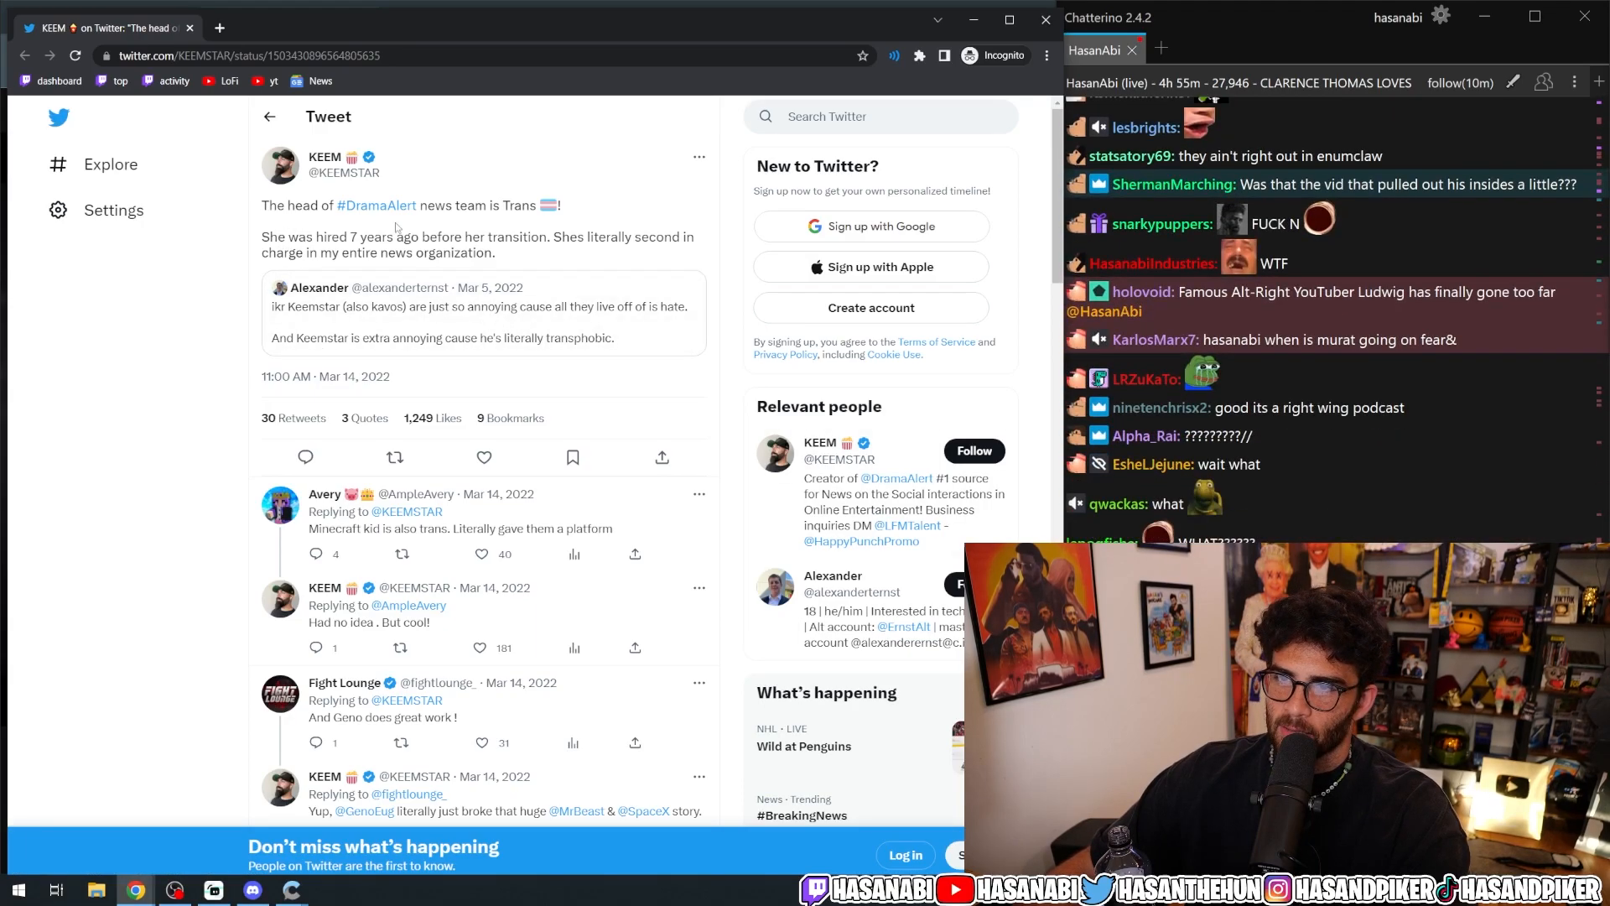
- Highlight the tweet's sentence about her being hired 7 years ago, then switch to the YouTube video
{"action": "left_click_drag", "start_coordinate": [426, 205], "coordinate": [490, 237]}
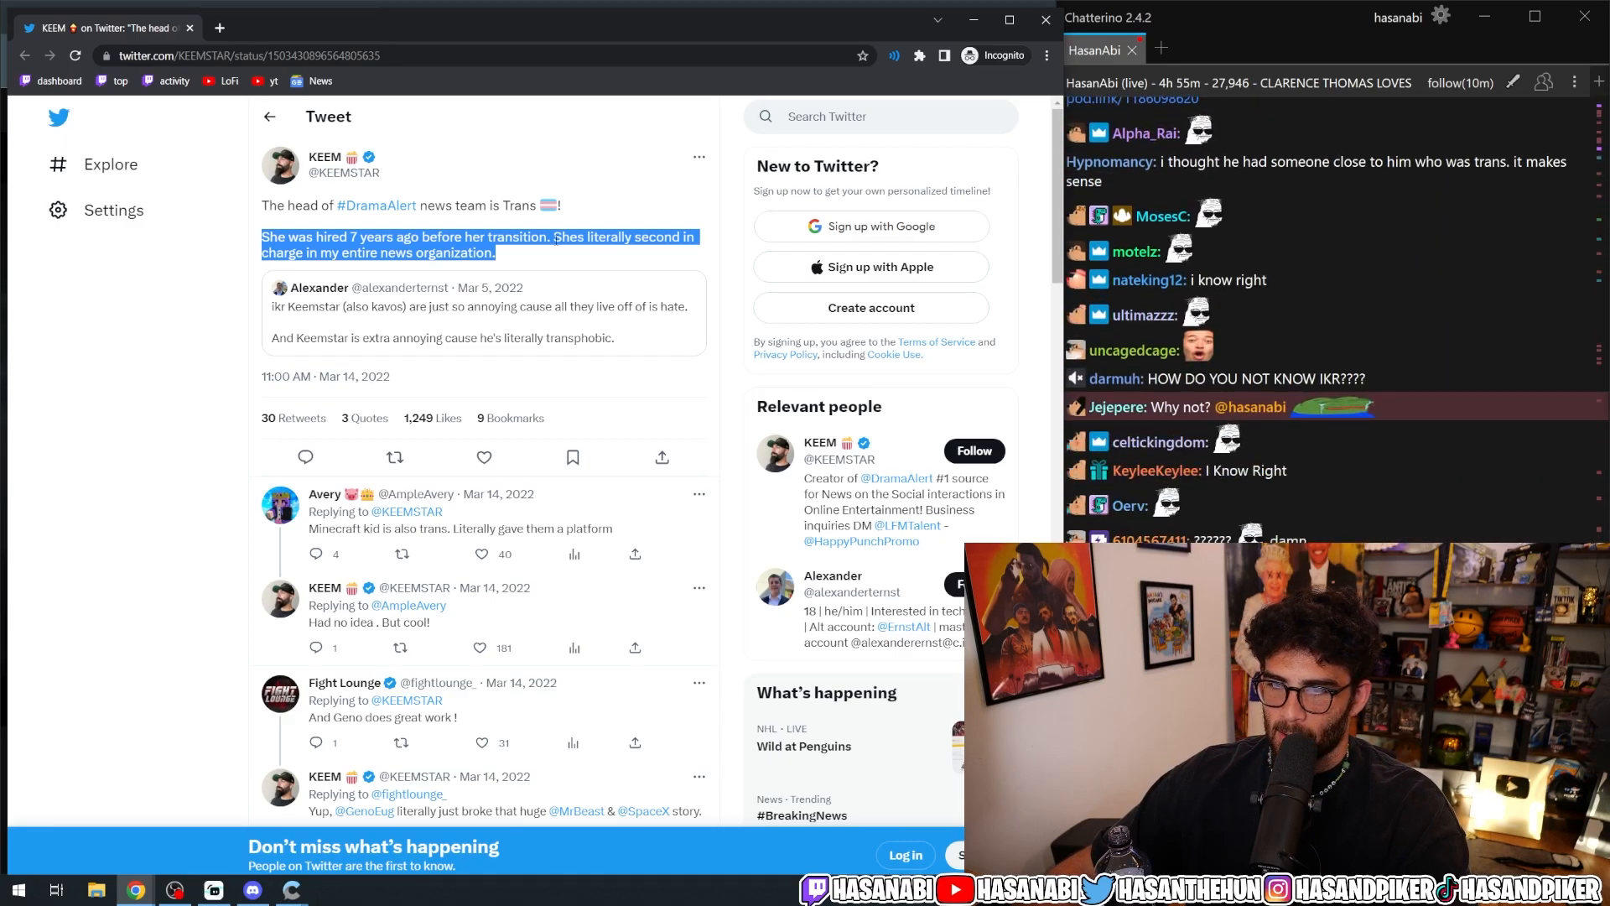
{"action": "scroll", "scroll_direction": "down", "scroll_amount": 3}
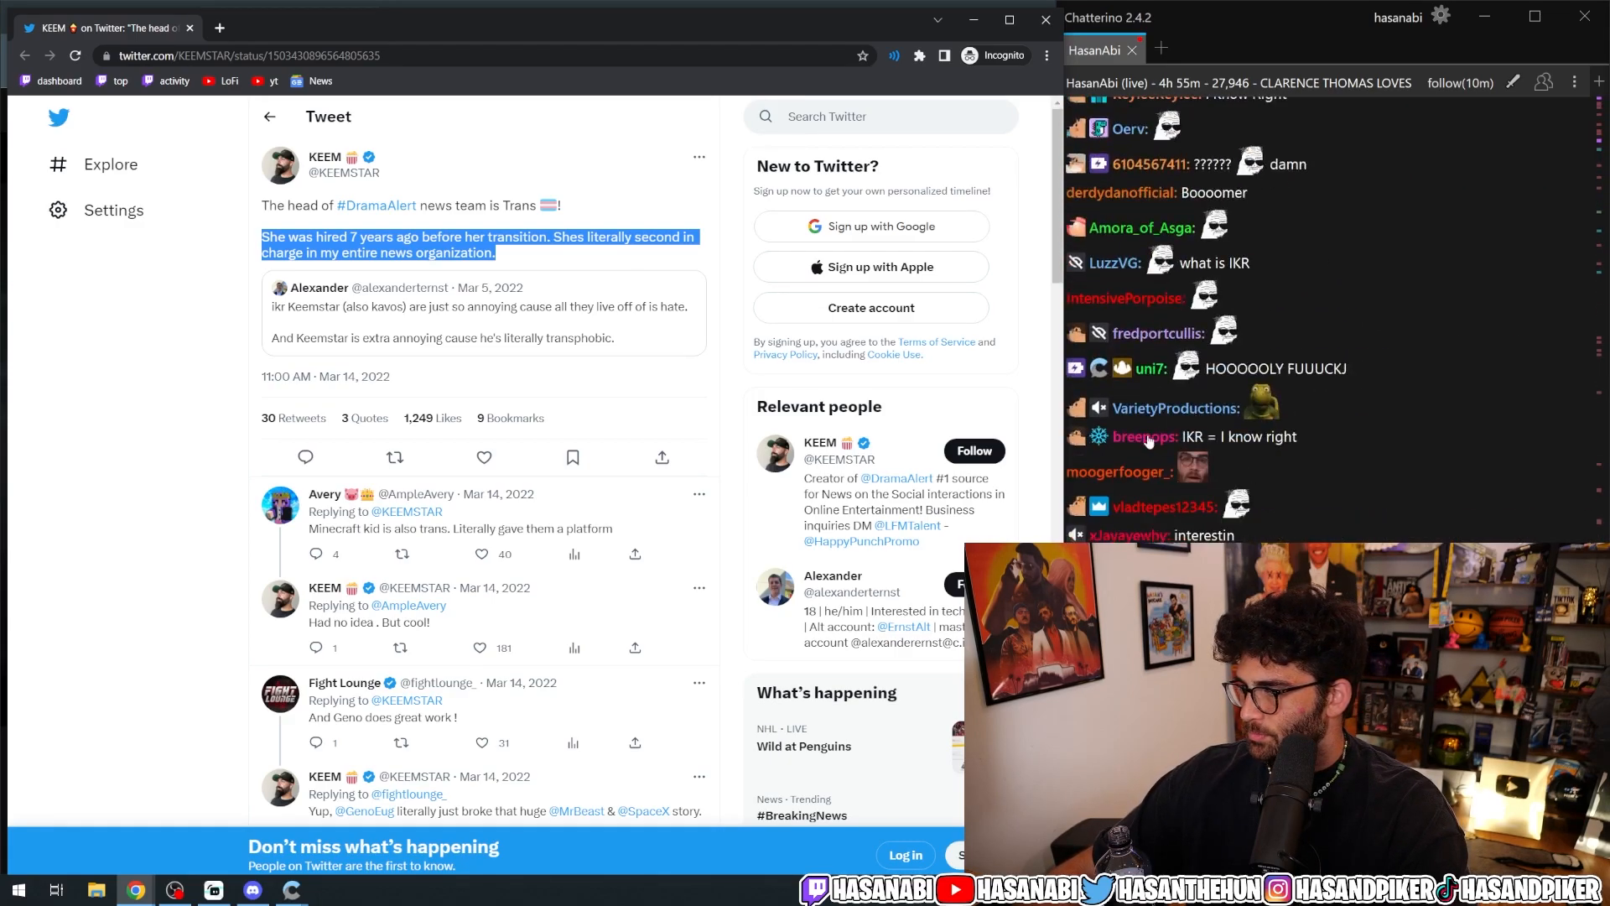
{"action": "left_click", "coordinate": [287, 20]}
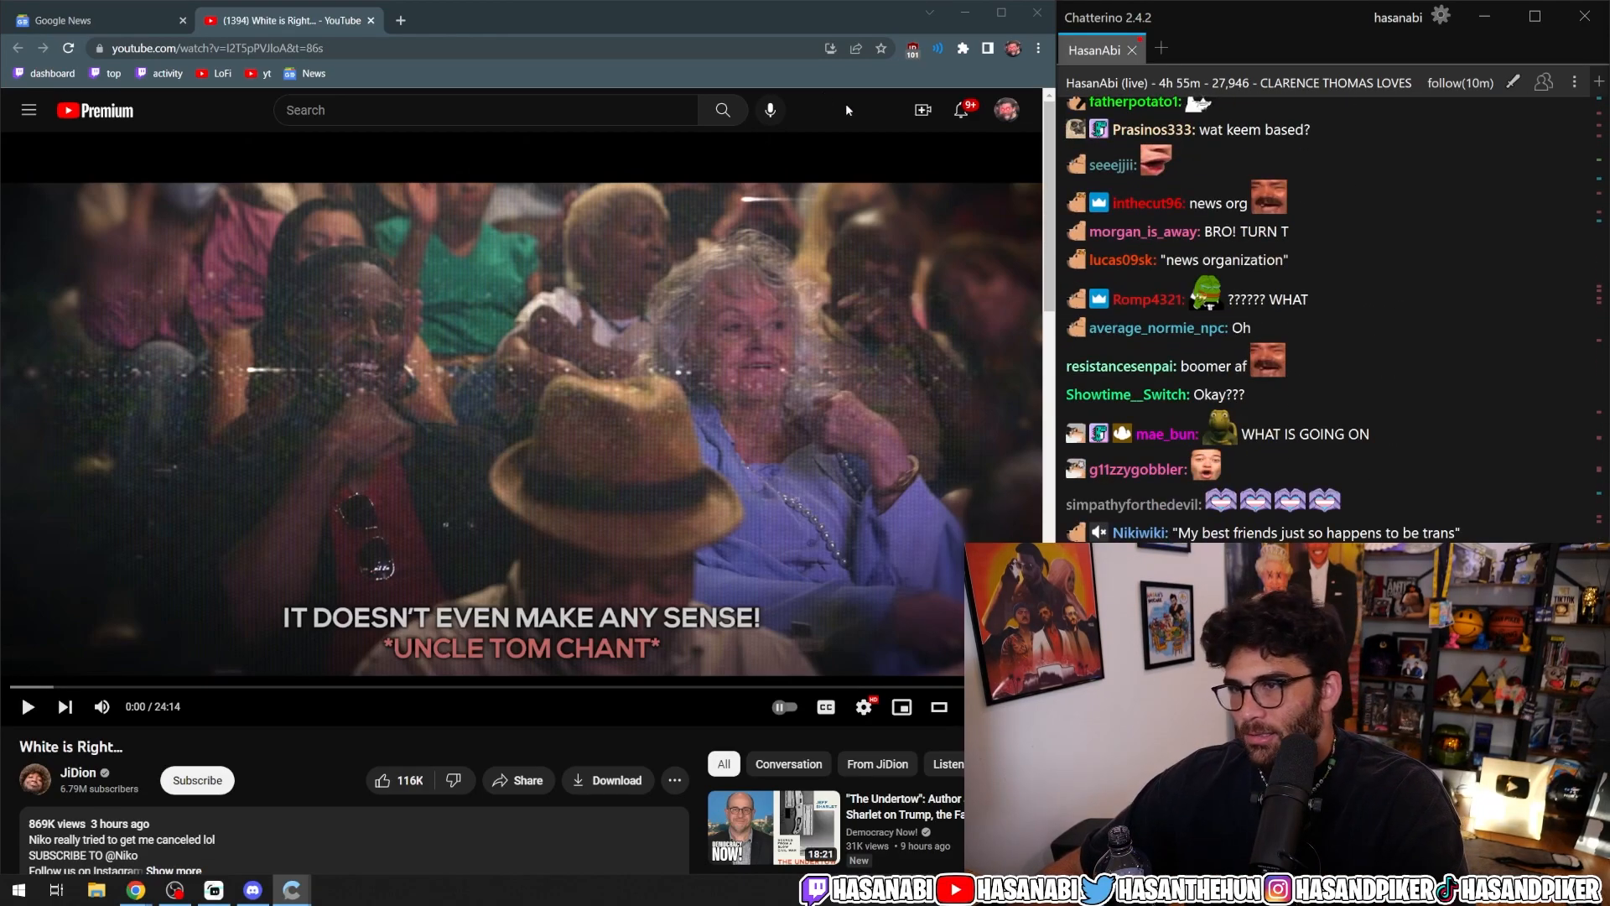
- Expand the paused 'White is Right…' video to fill the browser window at 0:00
{"action": "left_click", "coordinate": [936, 49]}
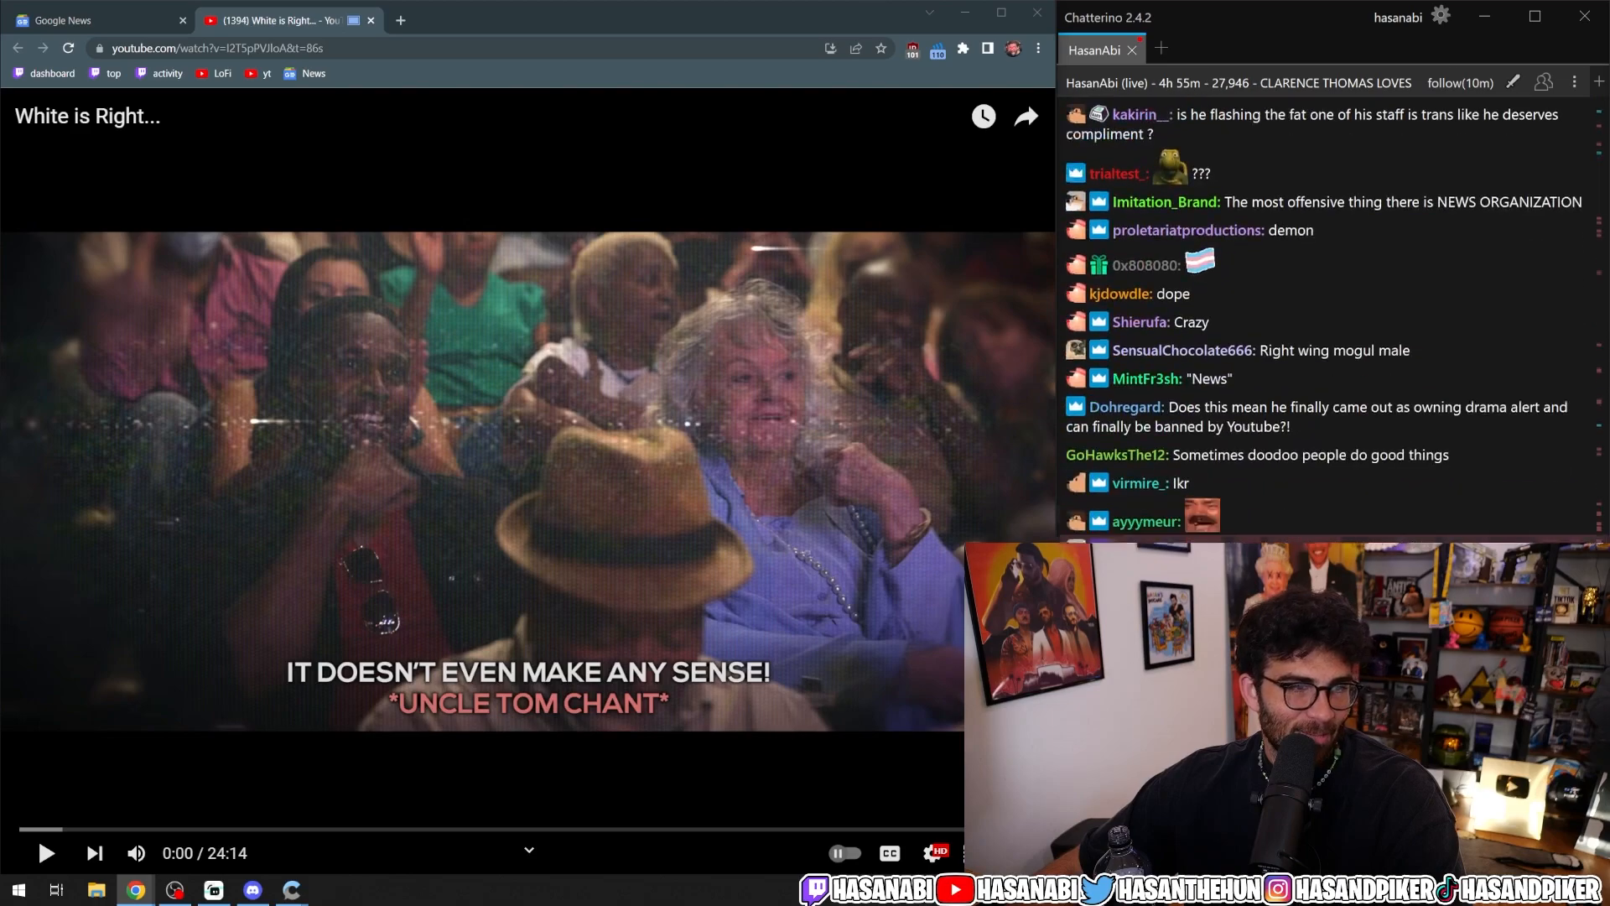
{"action": "scroll", "scroll_direction": "down", "scroll_amount": 3}
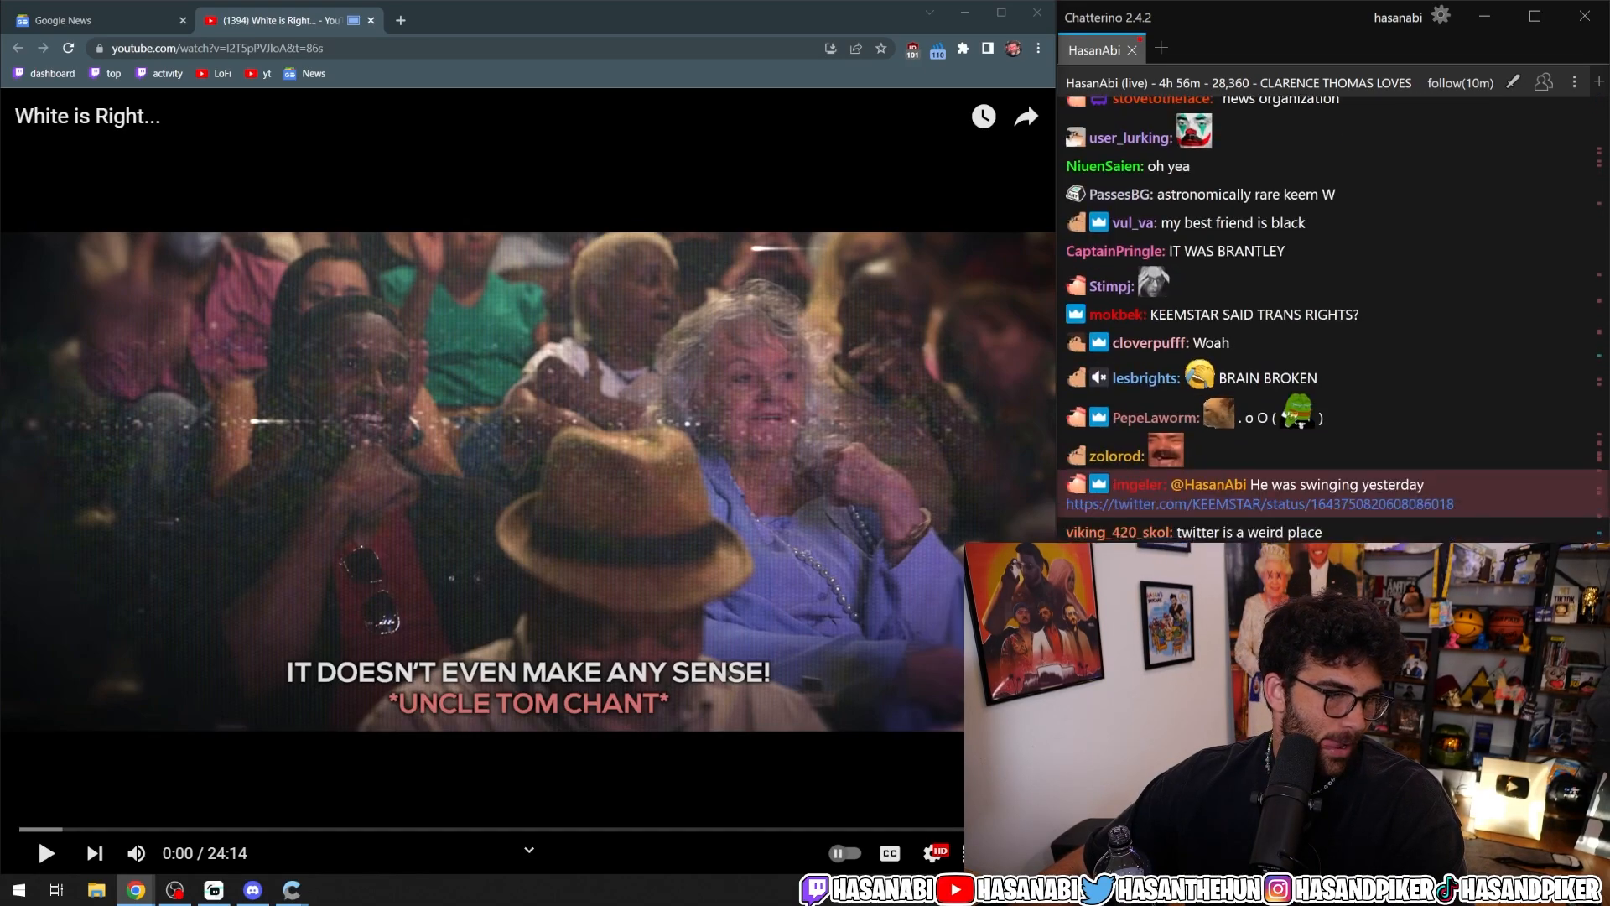
{"action": "scroll", "scroll_direction": "down", "scroll_amount": 3}
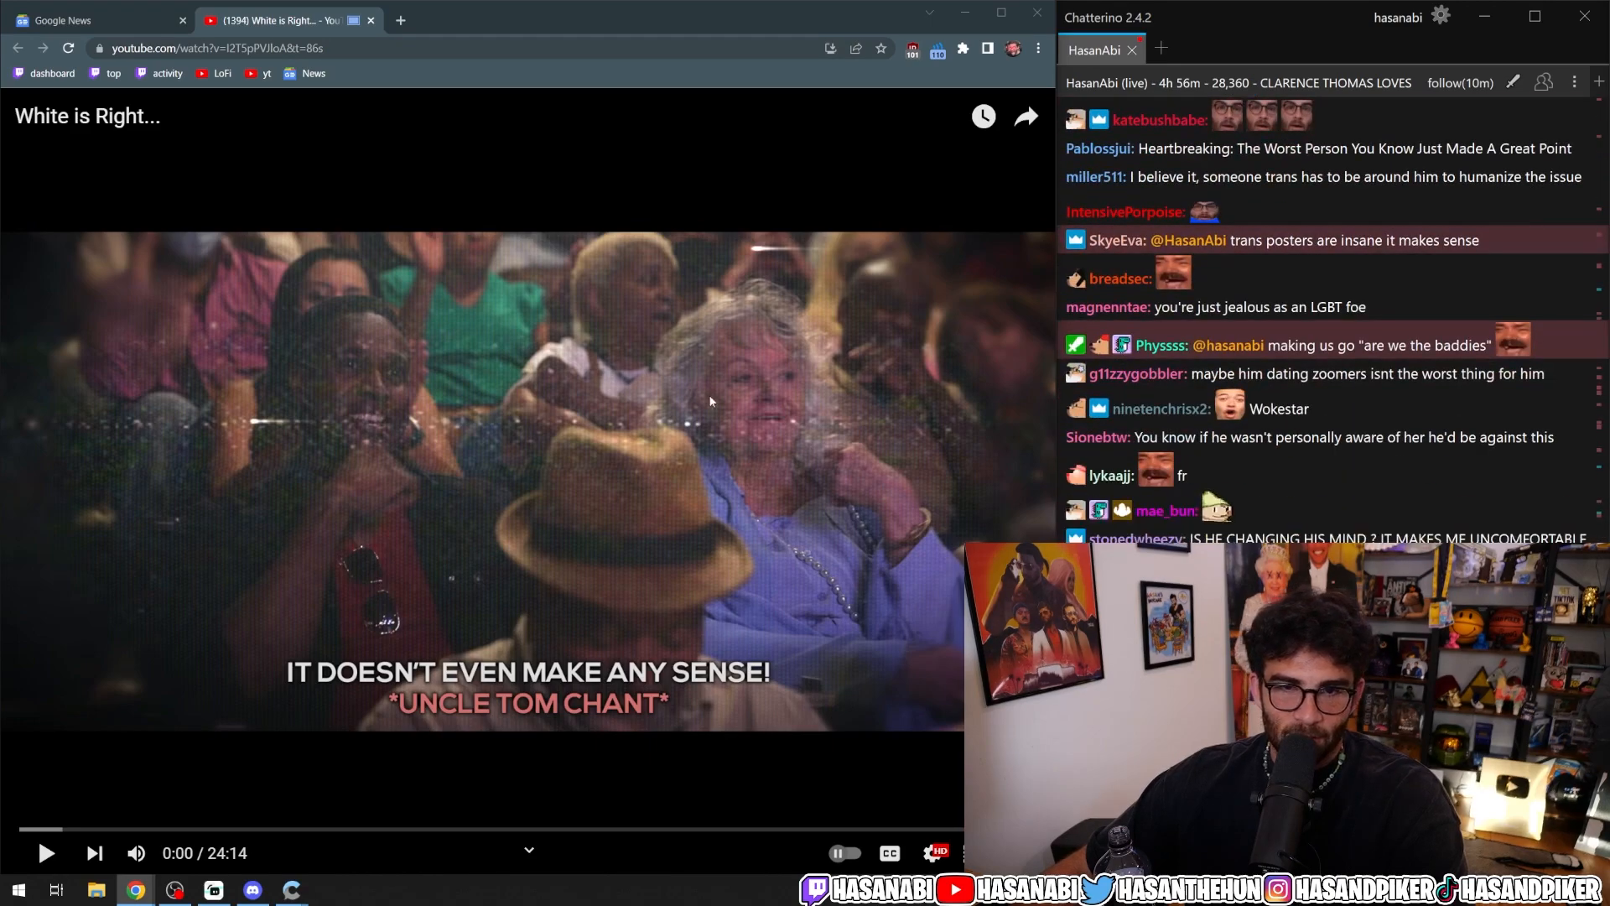
{"action": "scroll", "scroll_direction": "down", "scroll_amount": 3}
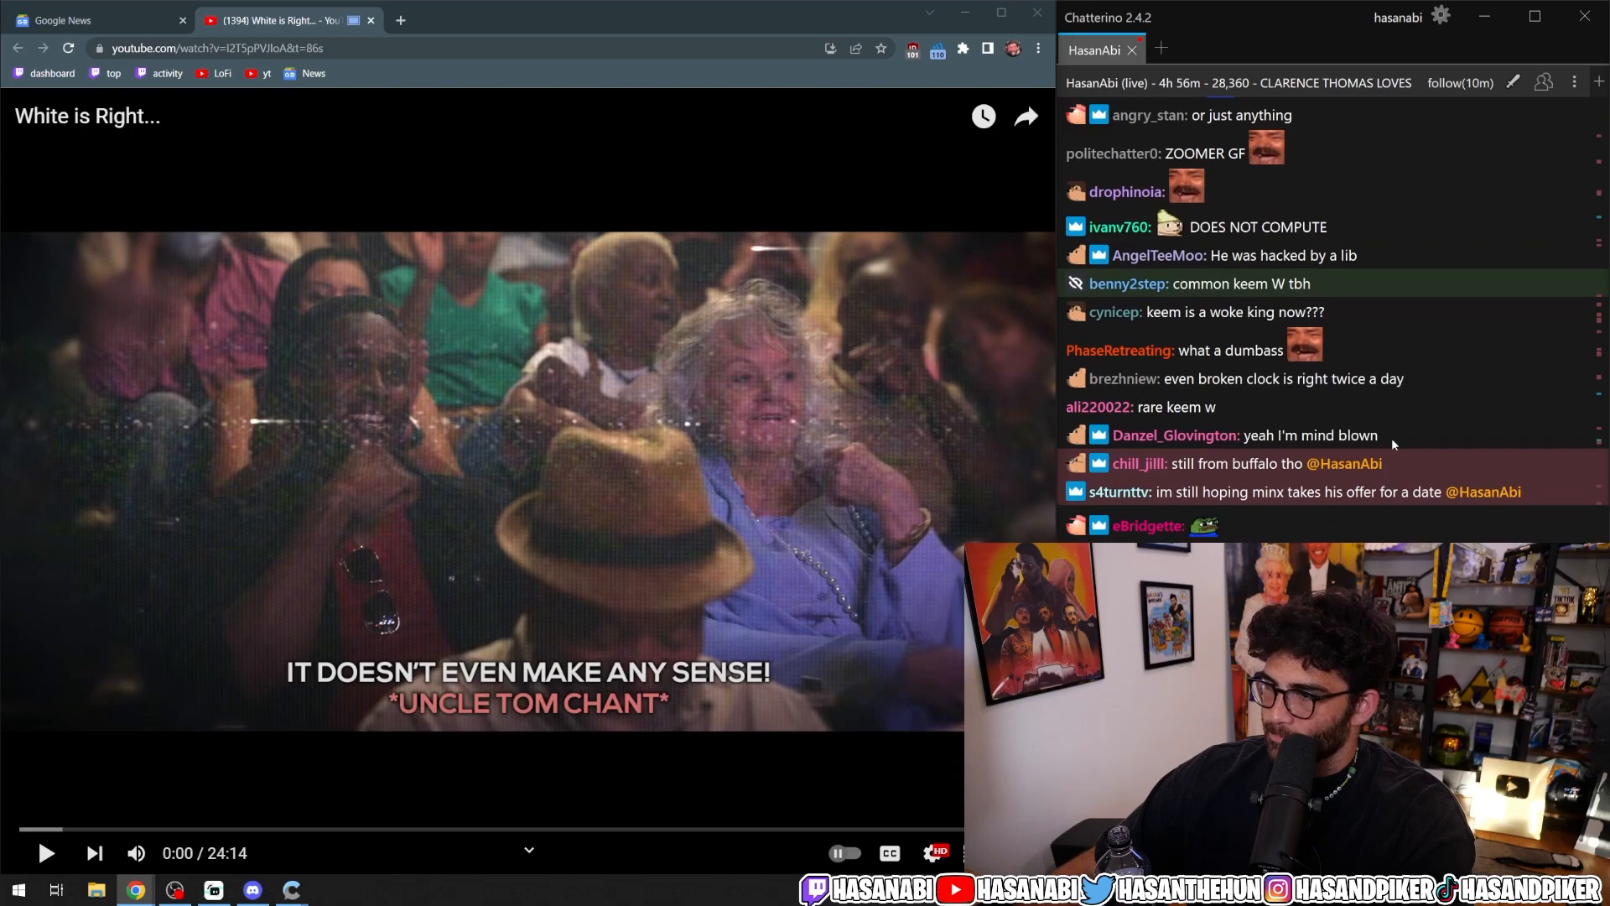
{"action": "scroll", "scroll_direction": "down", "scroll_amount": 3}
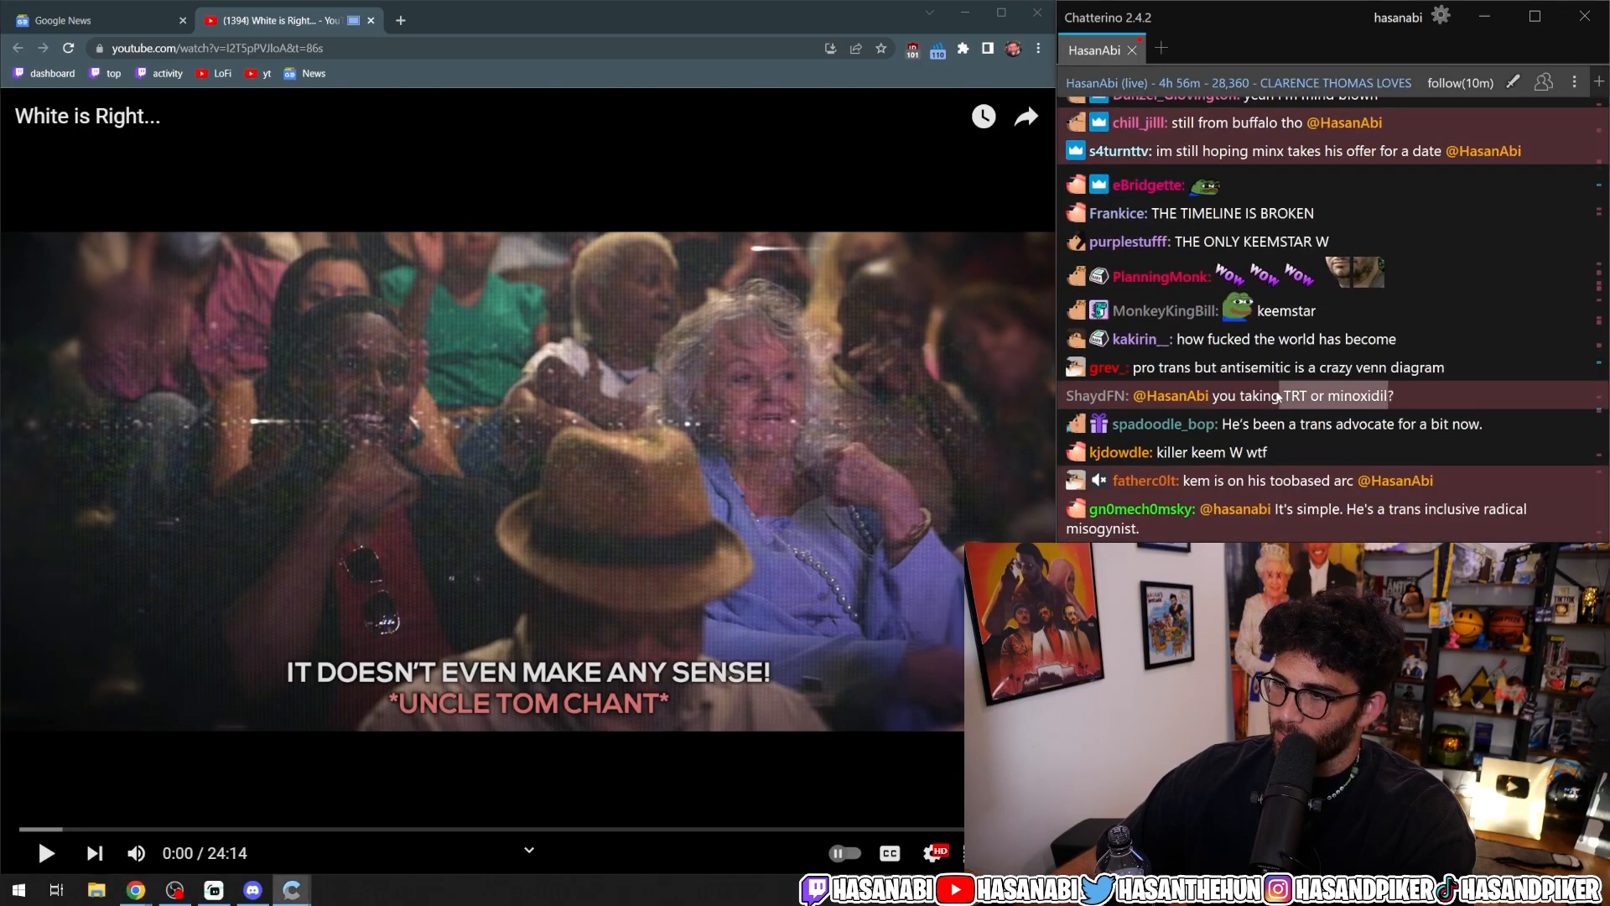
{"action": "scroll", "scroll_direction": "down", "scroll_amount": 3}
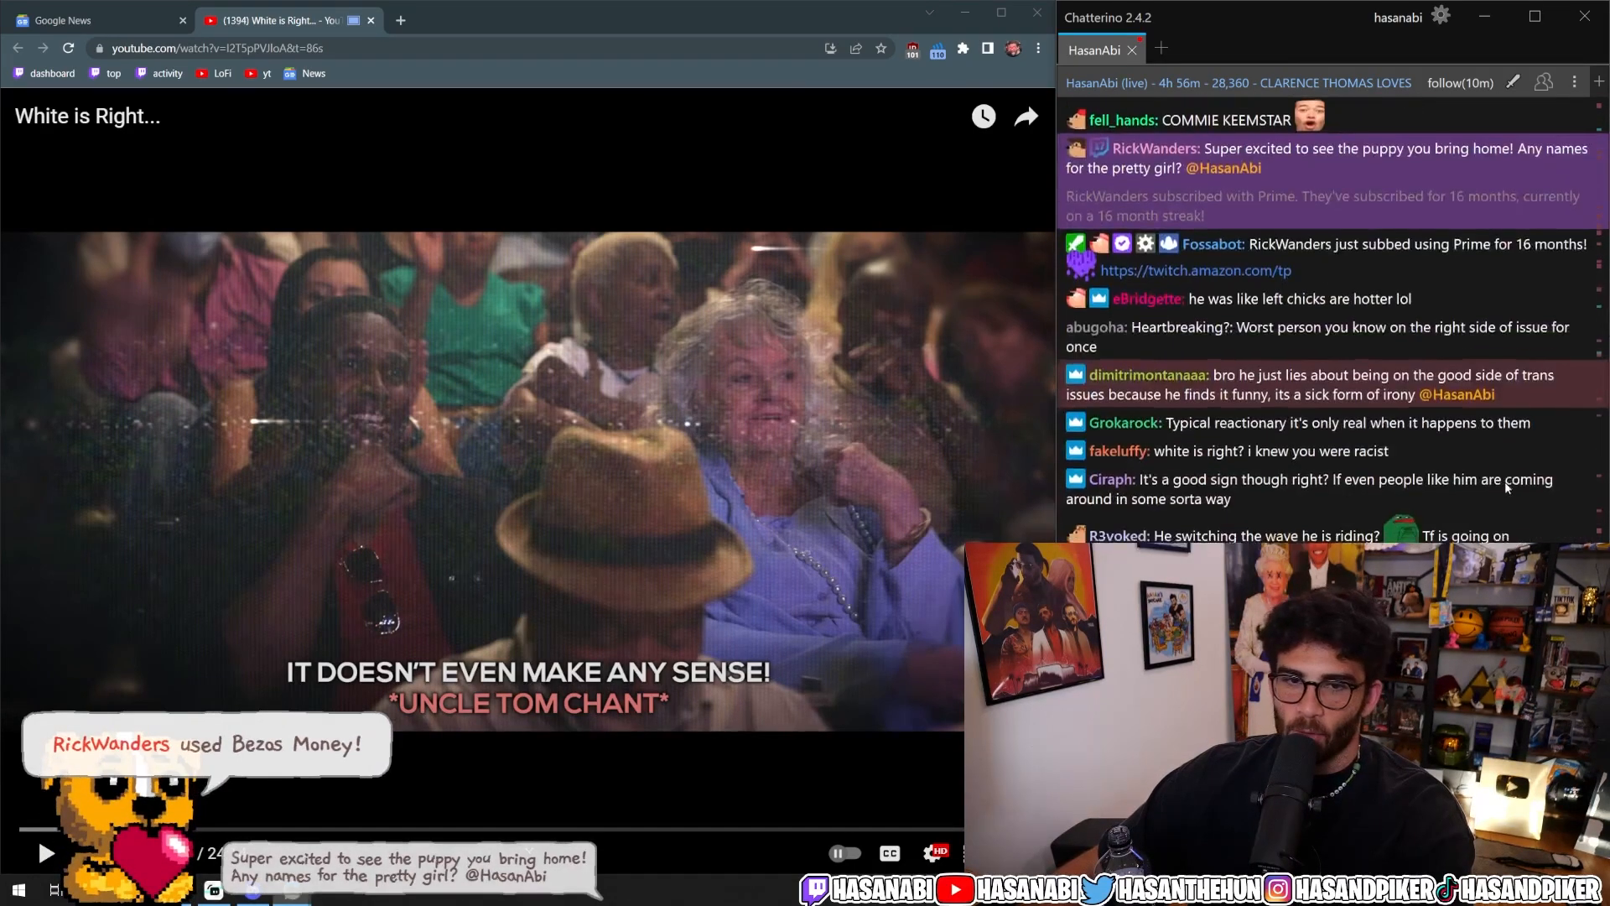
{"action": "scroll", "scroll_direction": "down", "scroll_amount": 3}
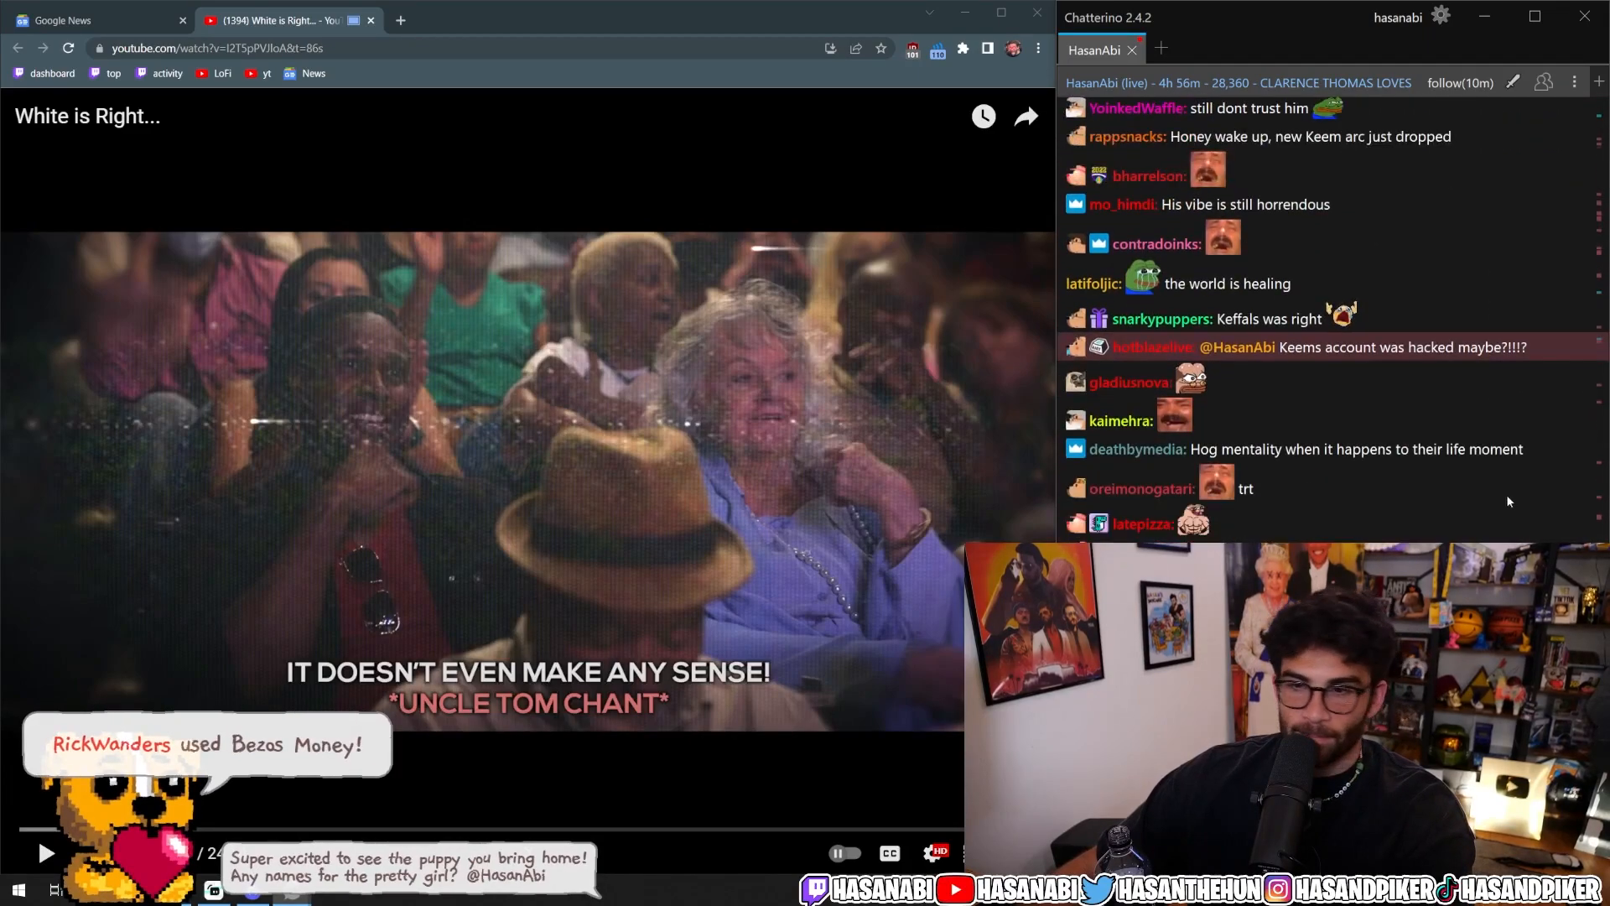
{"action": "scroll", "scroll_direction": "down", "scroll_amount": 3}
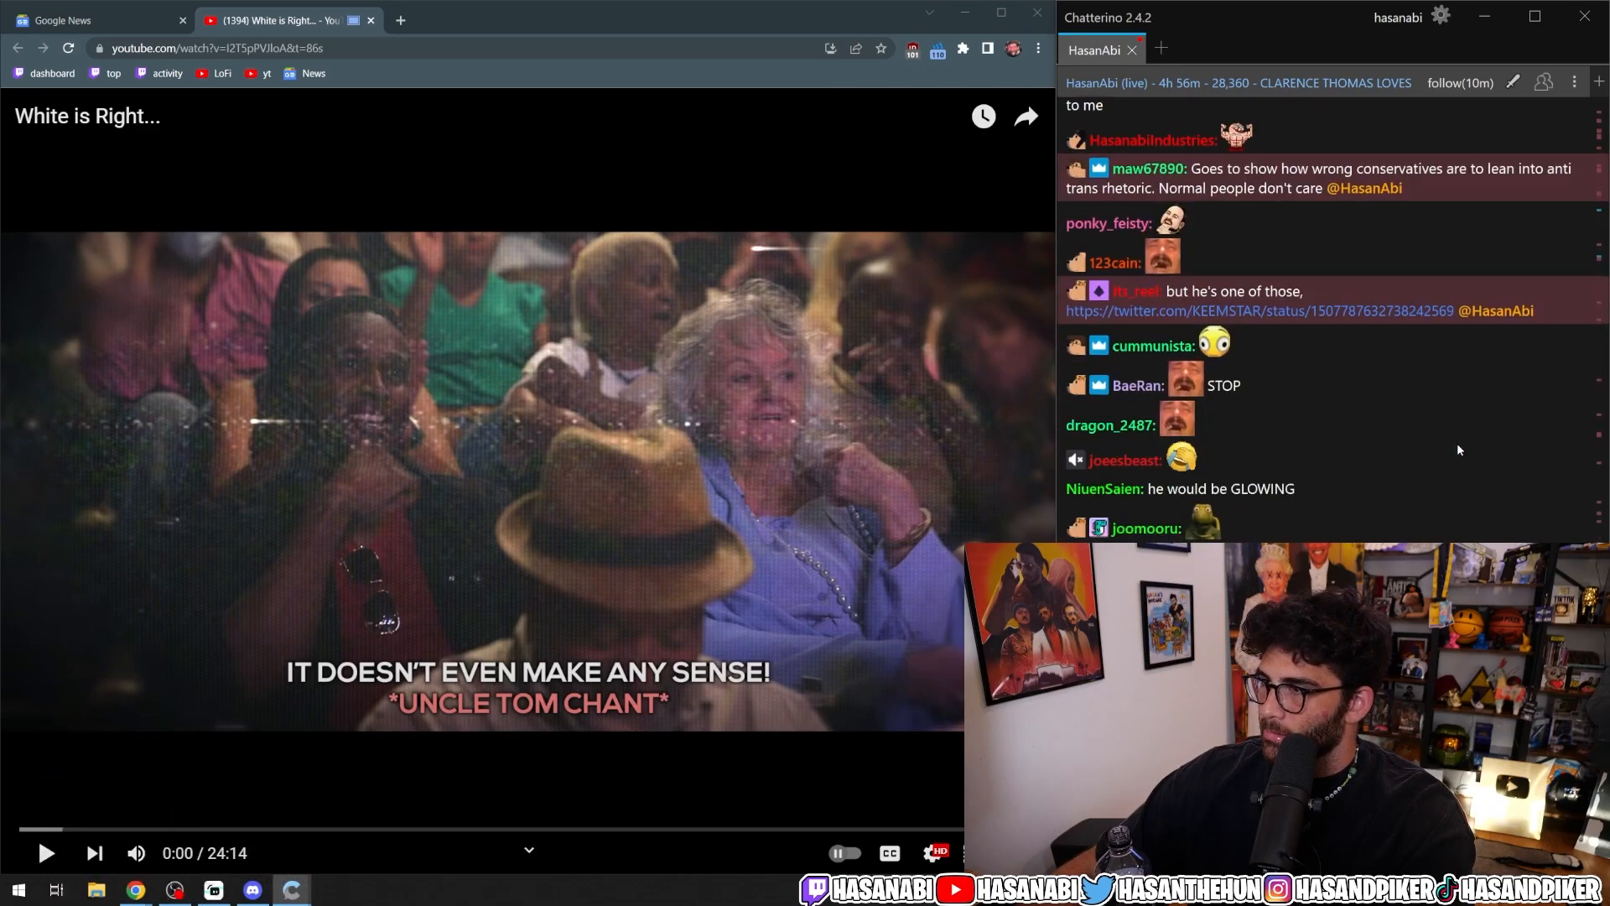
{"action": "mouse_move", "coordinate": [1361, 310]}
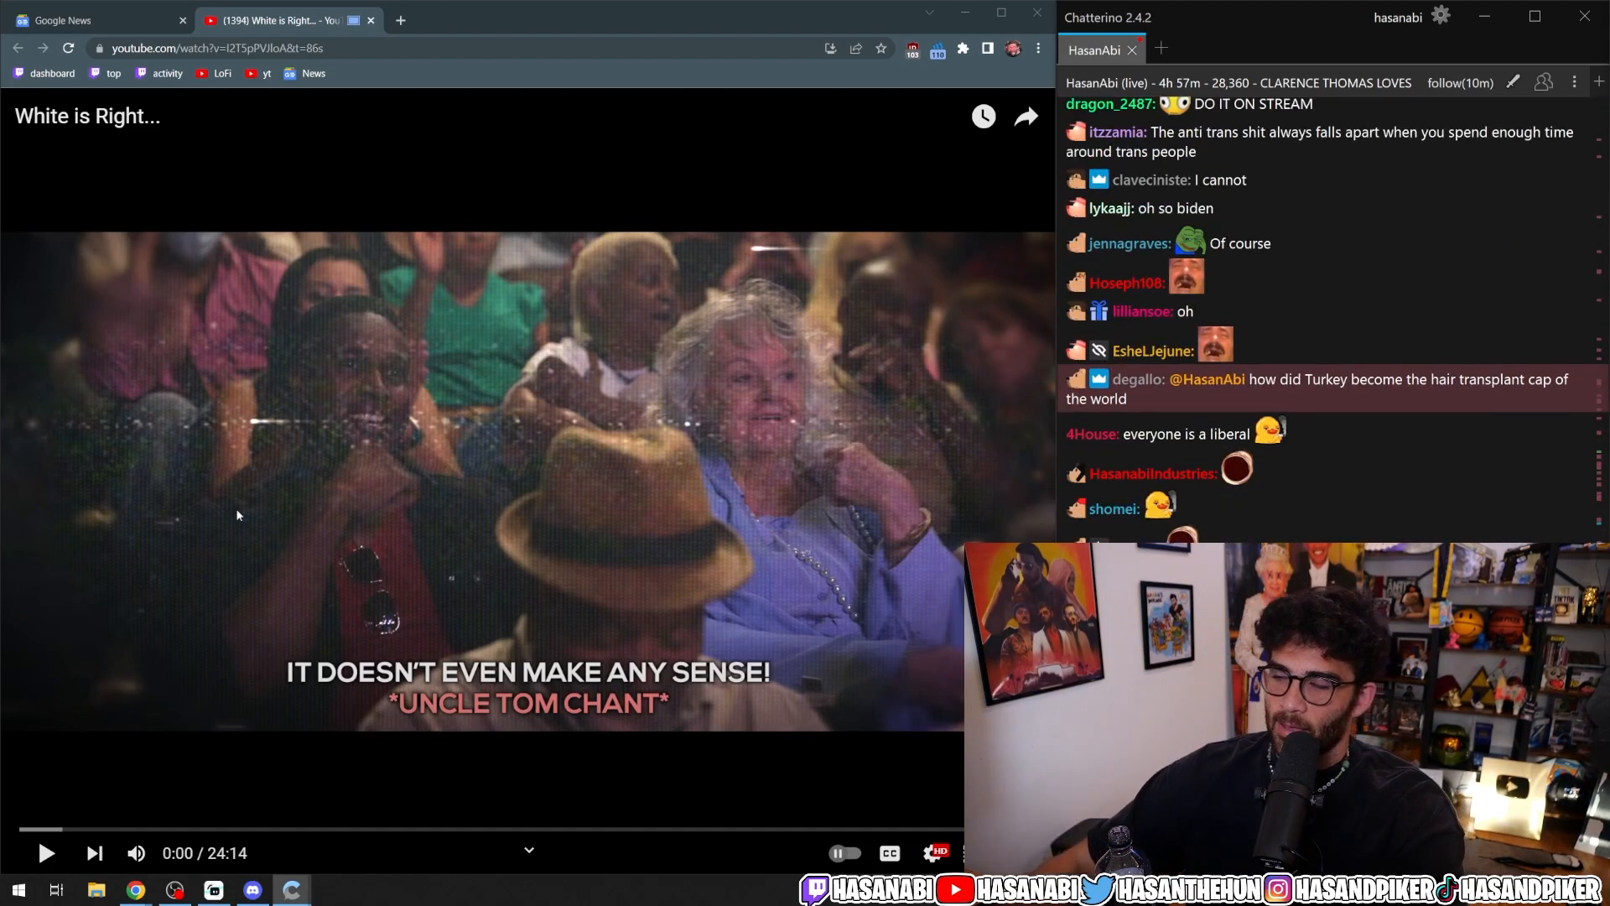
{"action": "scroll", "scroll_direction": "down", "scroll_amount": 3}
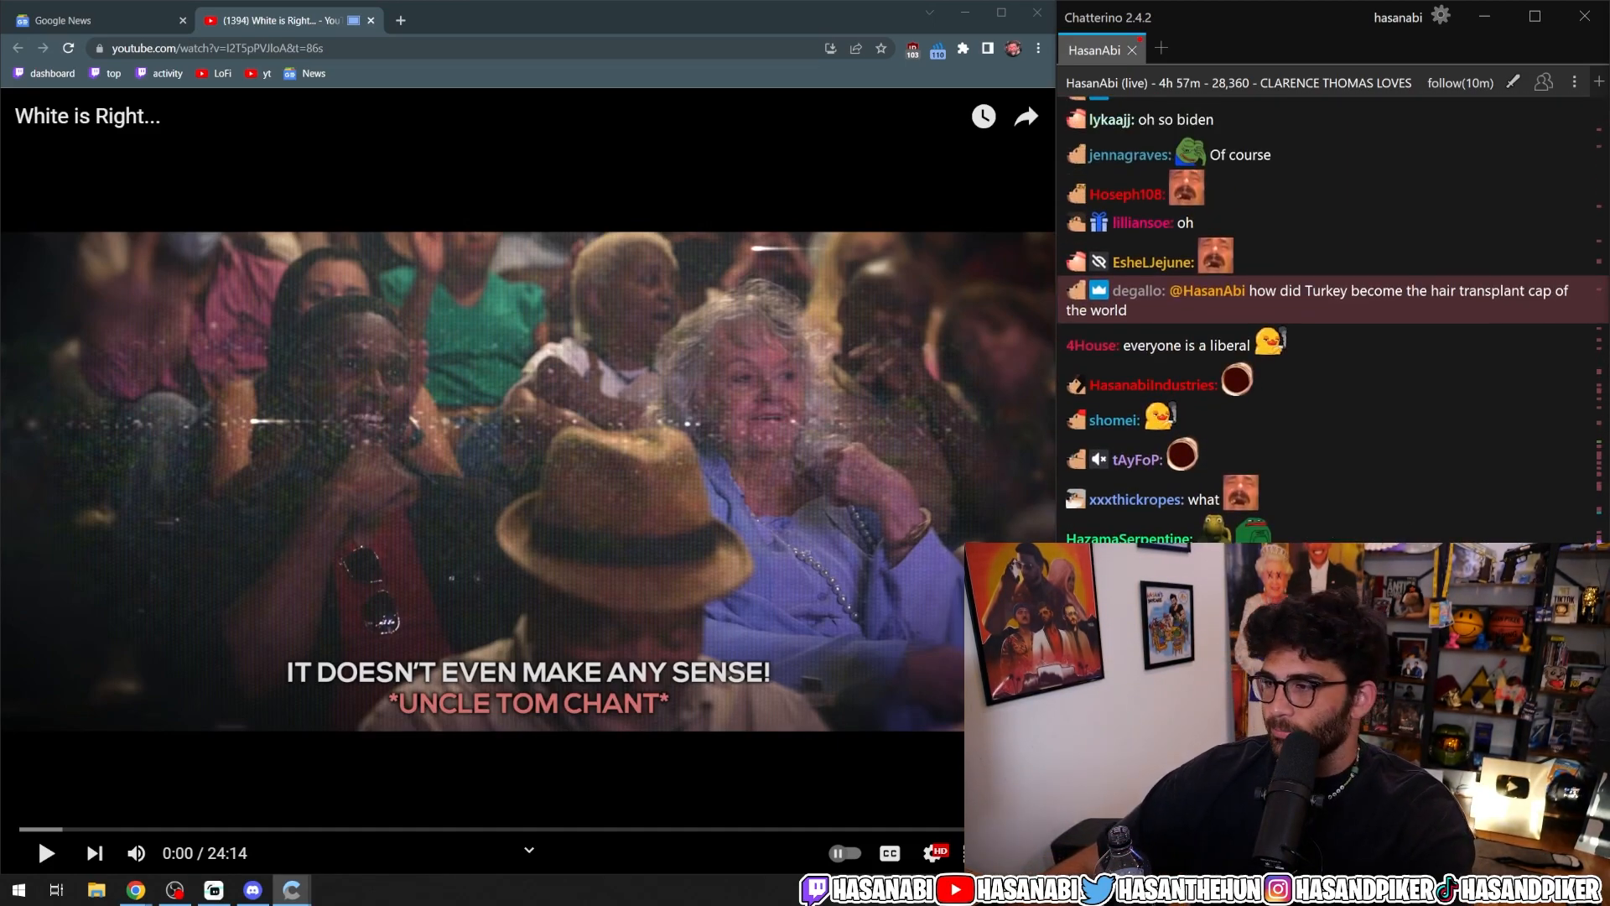